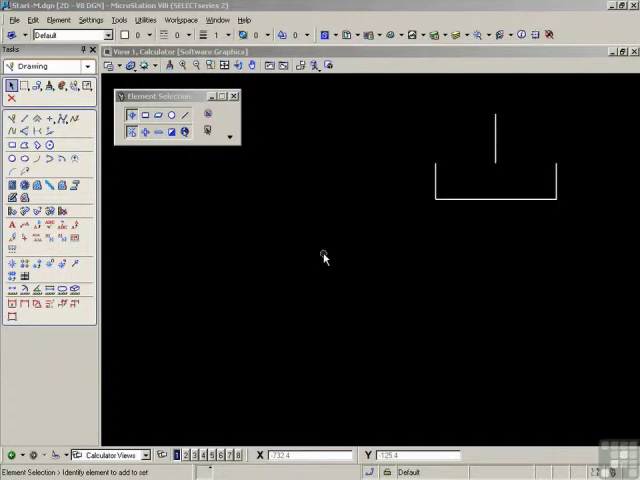
- Start Place SmartLine with Lines segments, Sharp vertices and Join Elements on
click(18, 168)
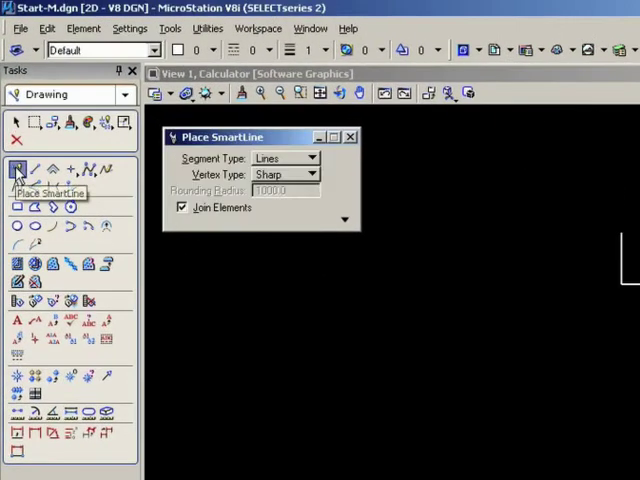
mouse_move(312, 428)
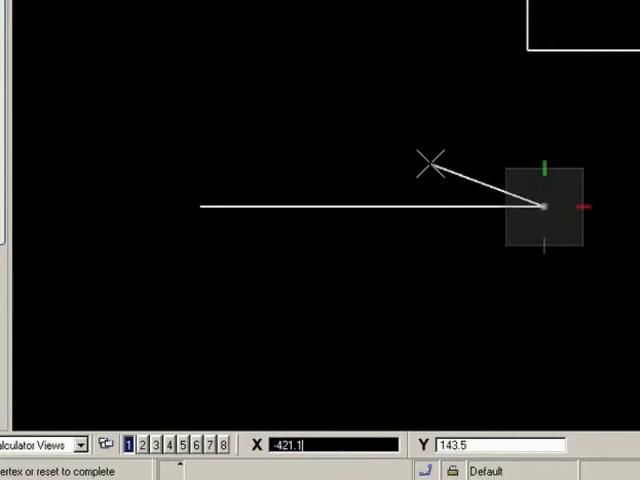
mouse_move(418, 82)
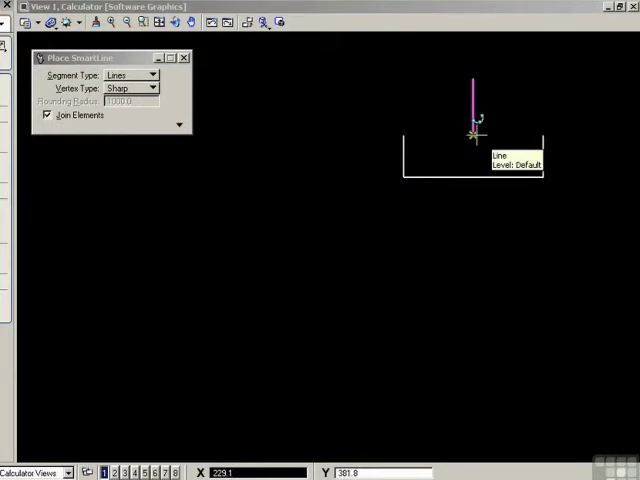
mouse_move(402, 136)
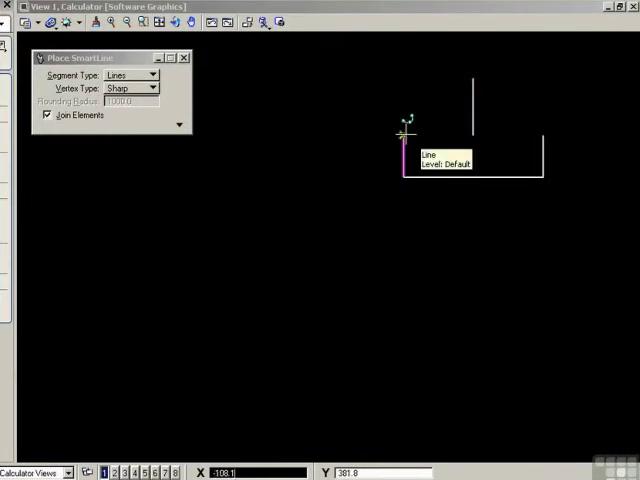
- Snap to the left and right ends of the first U figure as reference for the new one
click(540, 136)
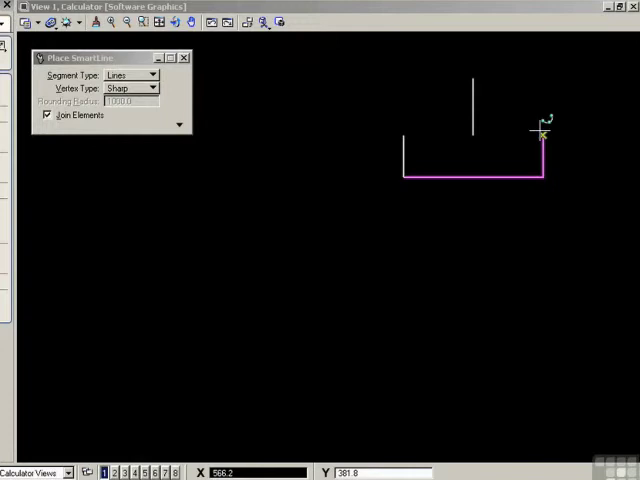
click(540, 136)
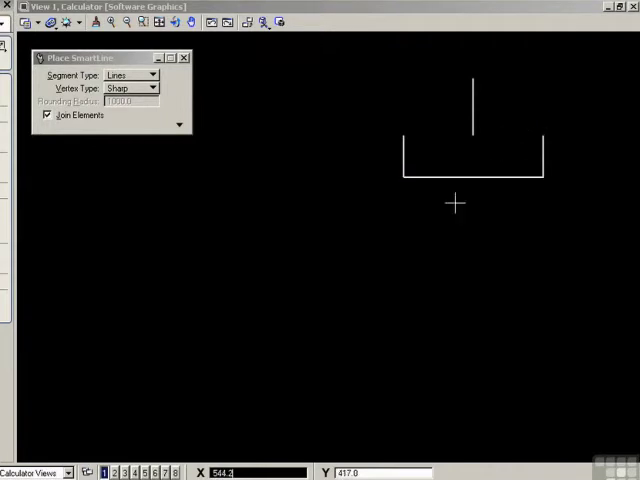
mouse_move(448, 208)
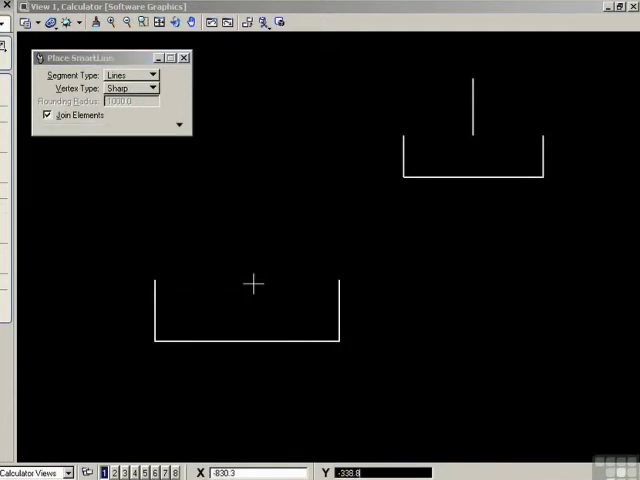
mouse_move(264, 282)
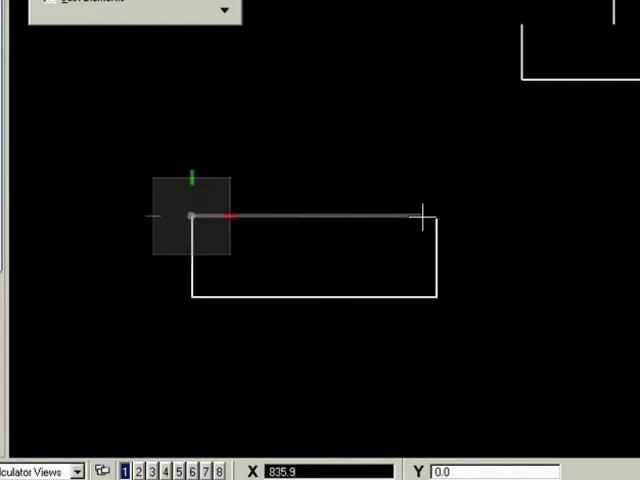
mouse_move(436, 216)
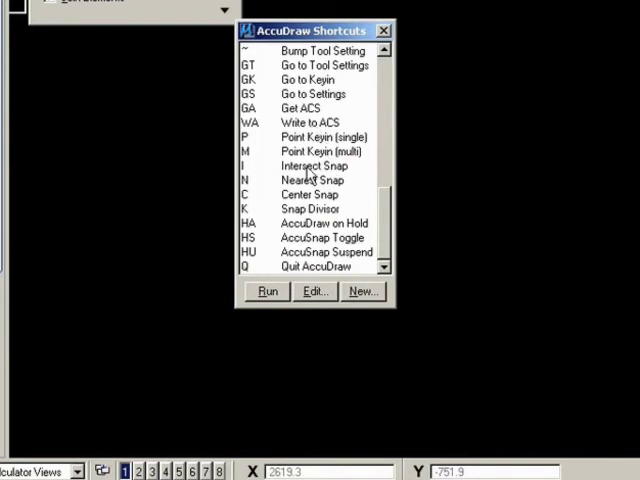
- Run the Intersect Snap shortcut from the AccuDraw Shortcuts list
click(314, 164)
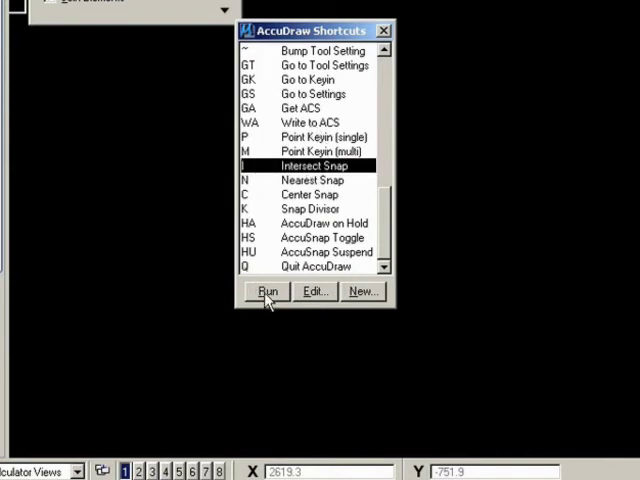